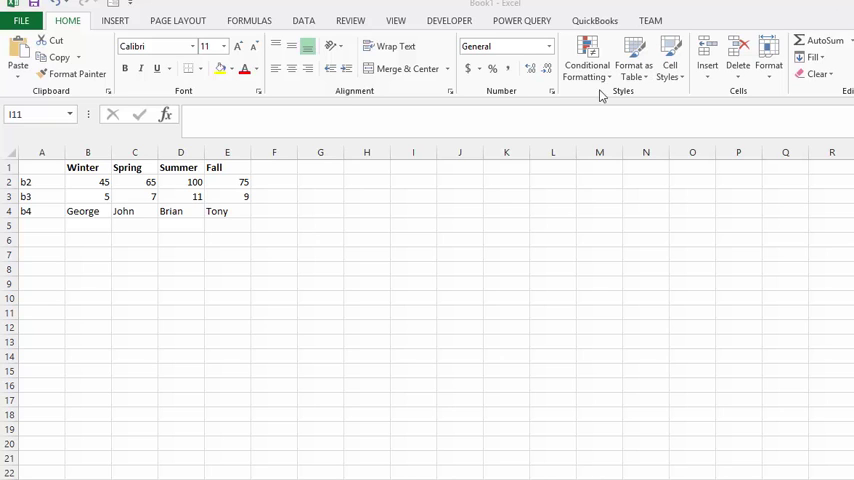
mouse_move(156, 276)
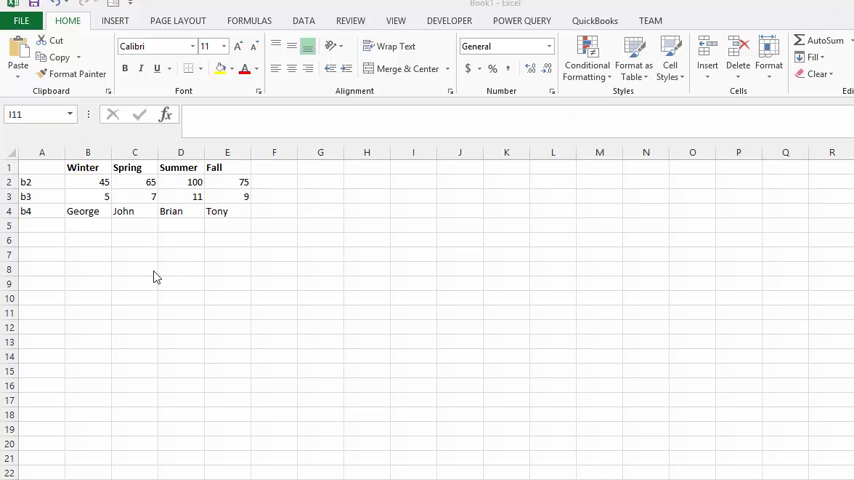
mouse_move(136, 264)
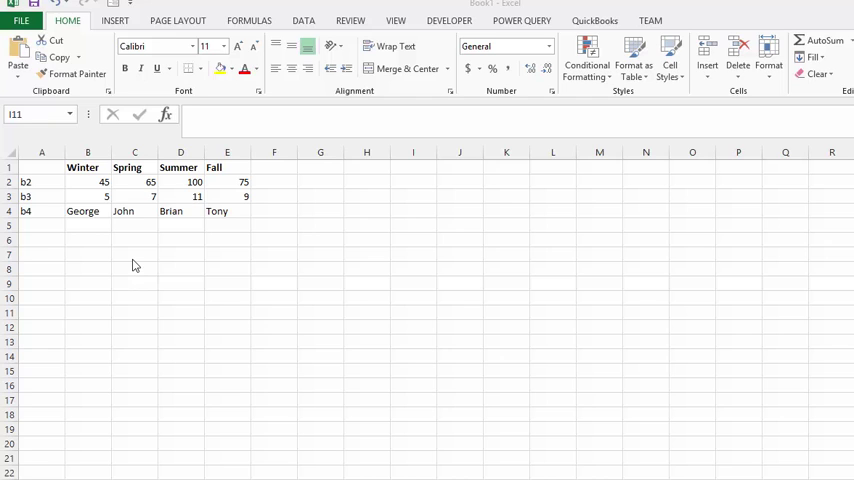
mouse_move(132, 260)
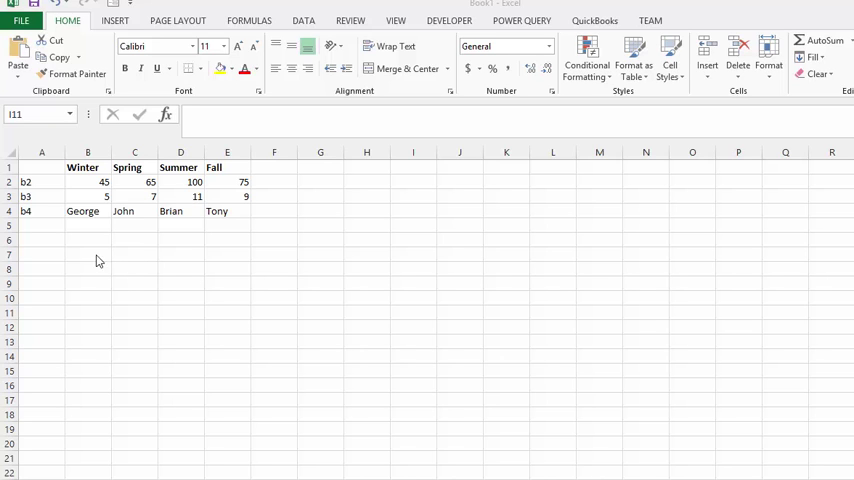
Enter =INDIRECT(A2) in B7 so it returns the value at the address stored in A2
click(412, 312)
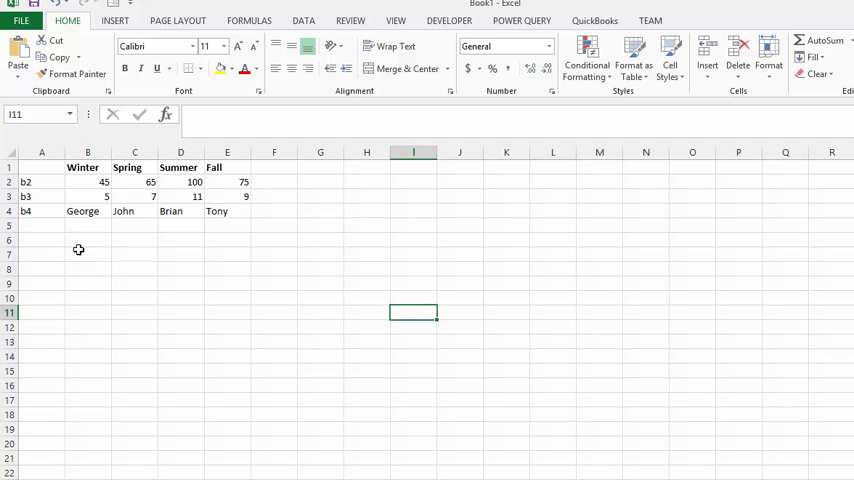
click(88, 252)
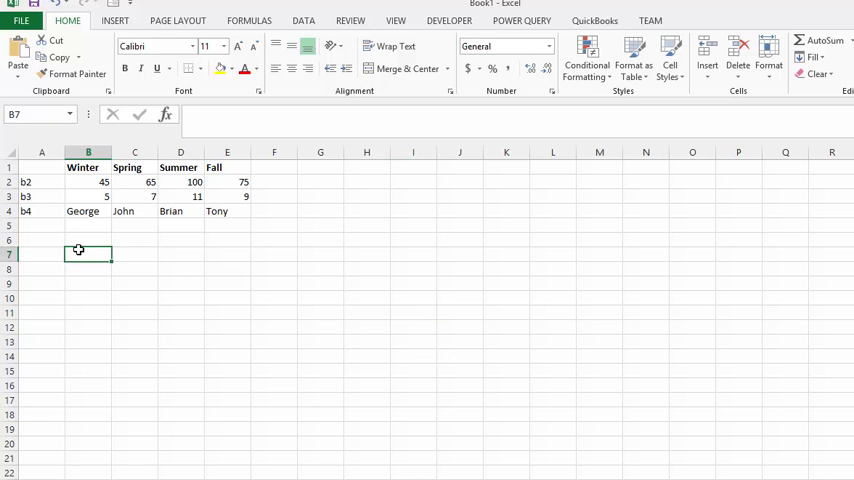
text(=)
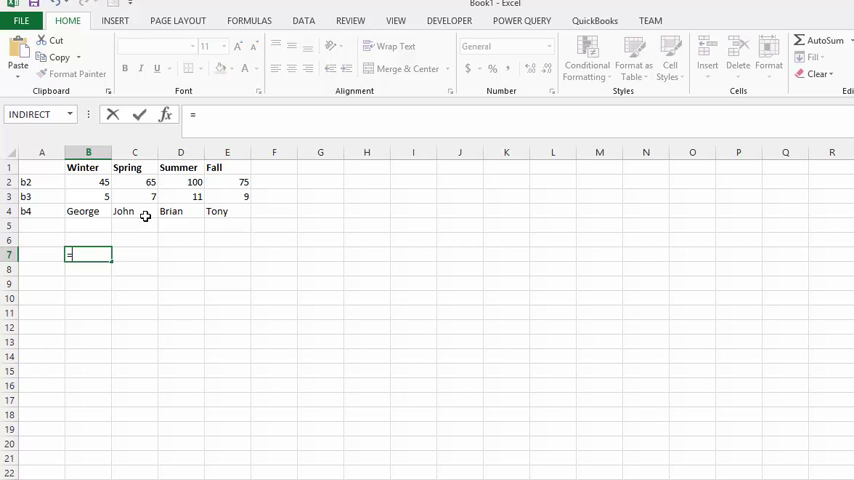
text(=indir)
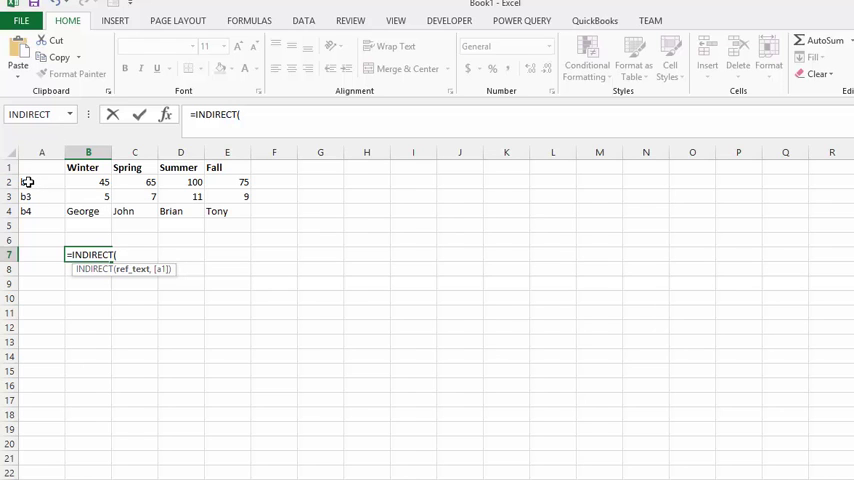
click(40, 182)
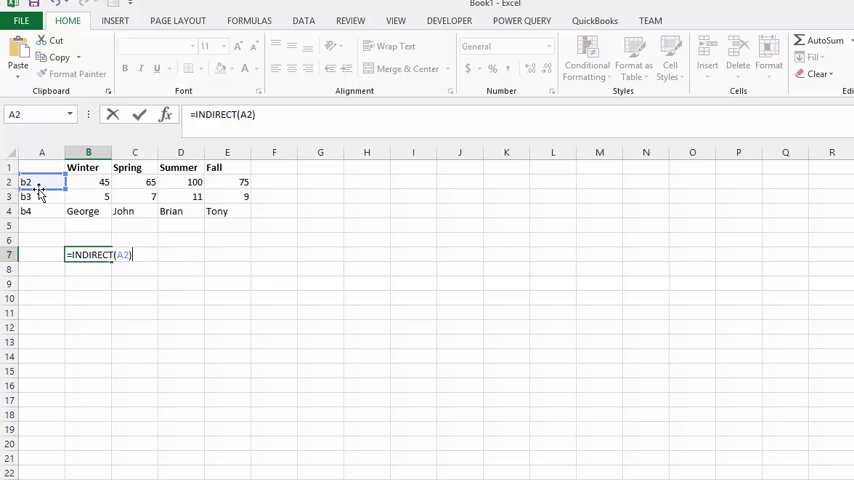
key(enter)
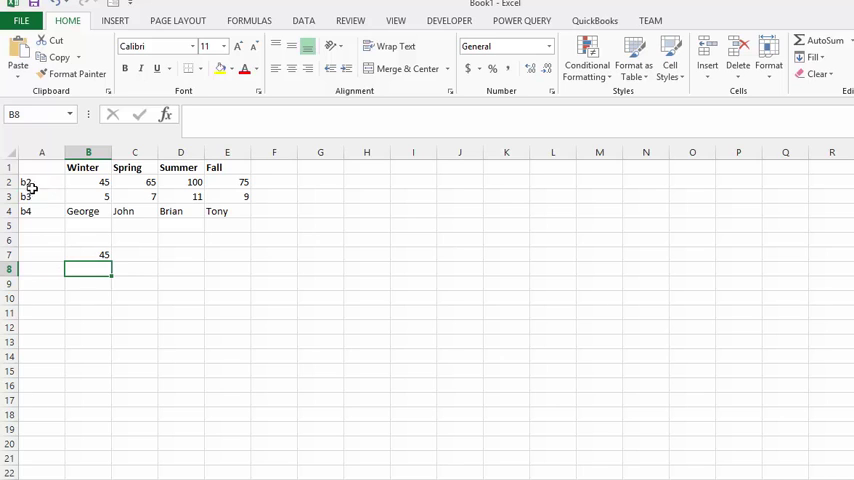
click(40, 180)
text(d)
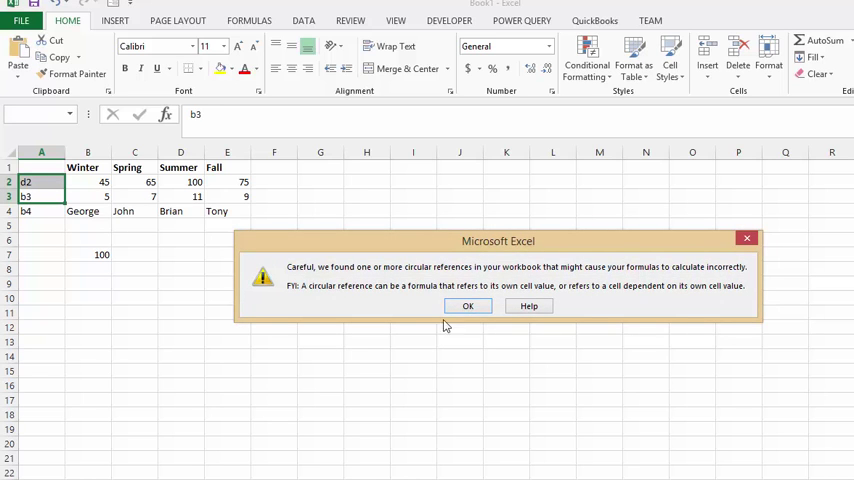
click(468, 304)
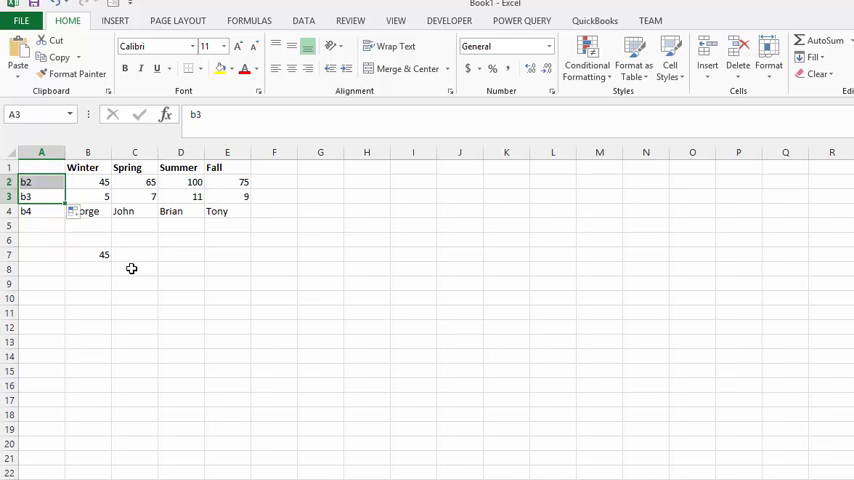
mouse_move(200, 320)
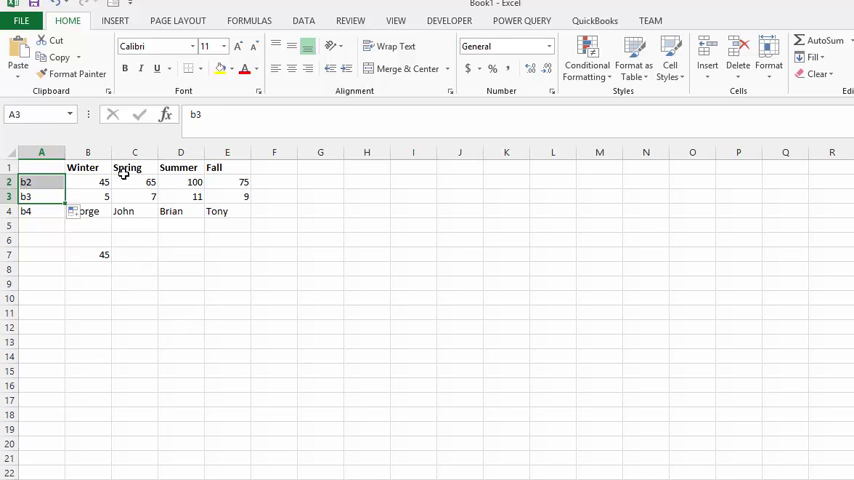
mouse_move(154, 280)
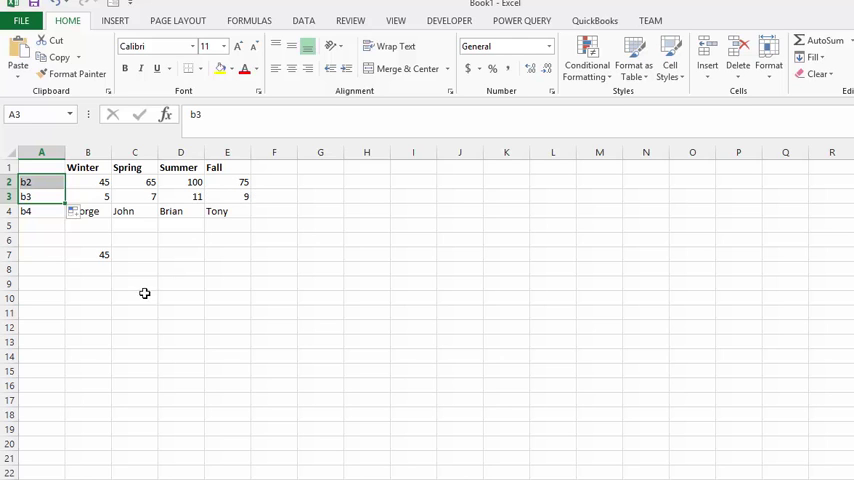
mouse_move(128, 272)
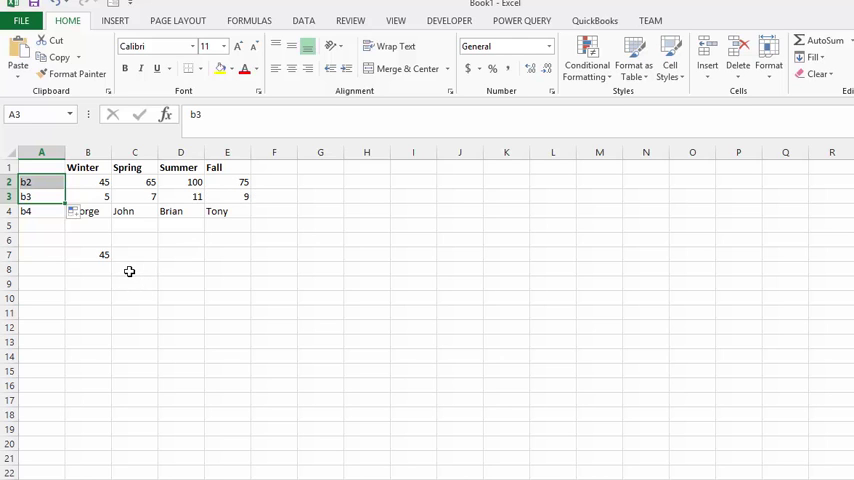
Begin the C8 formula as =((INDIRECT(A2))*2000/ using A2 as the first reference
click(136, 268)
text(=)
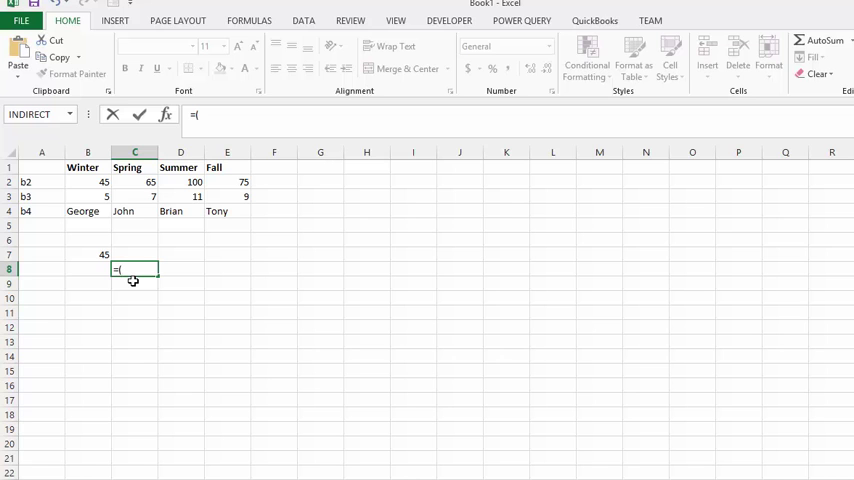
text(()
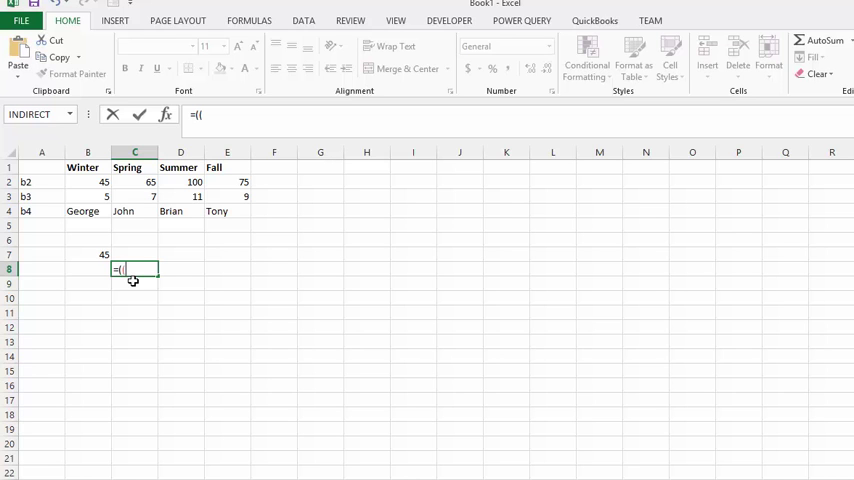
text(in)
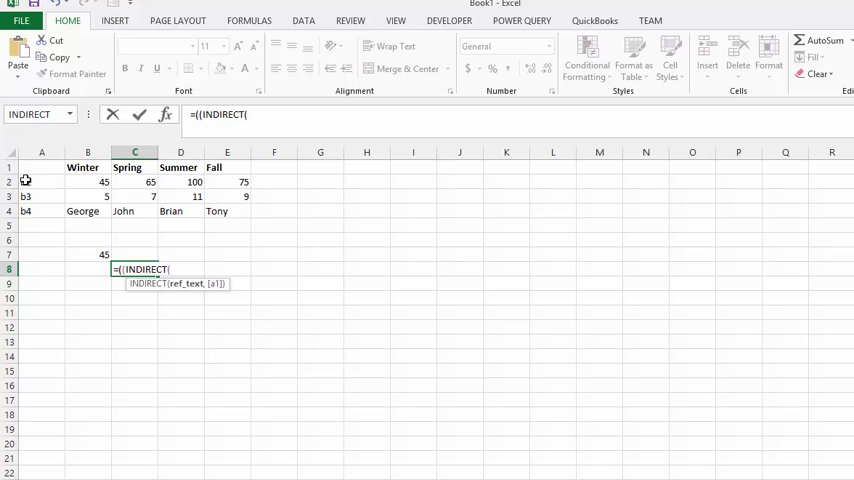
click(40, 182)
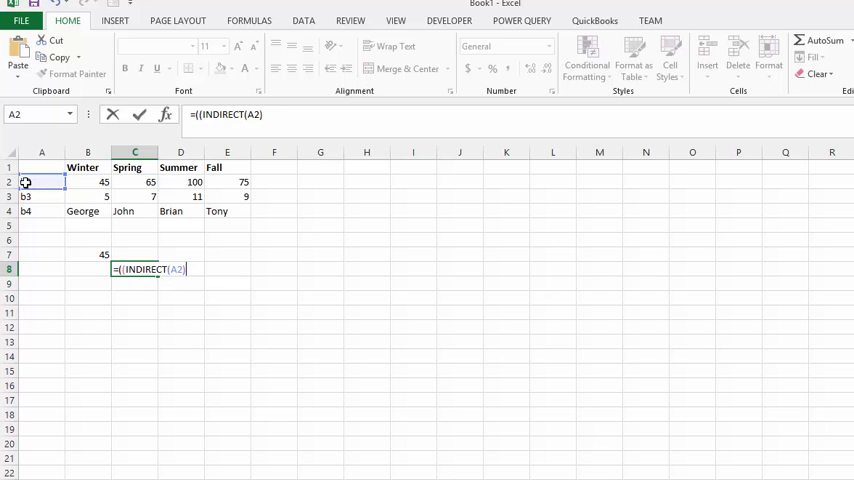
text())
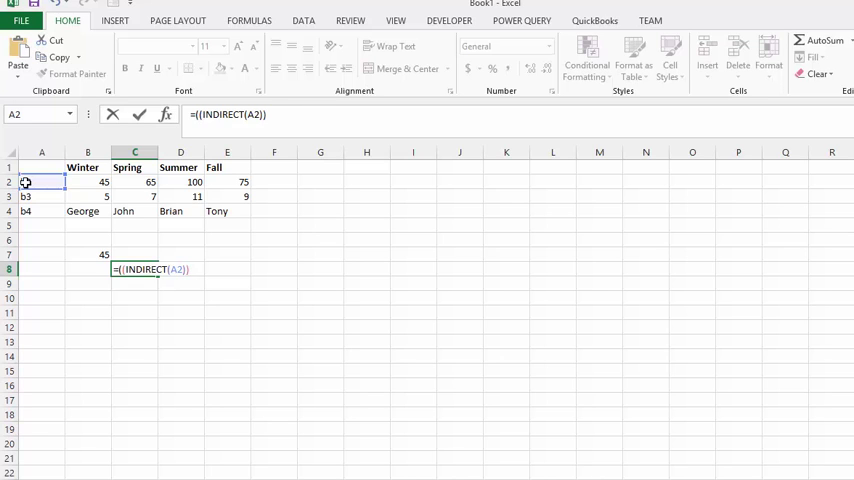
text(*)
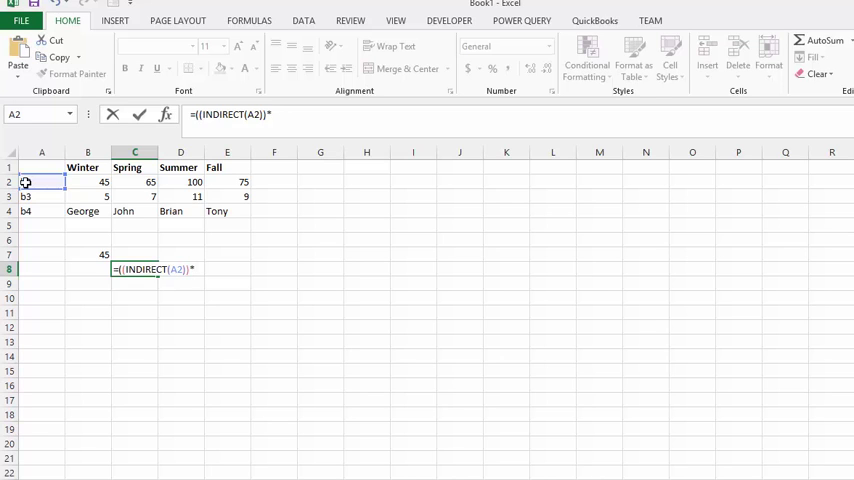
text(200)
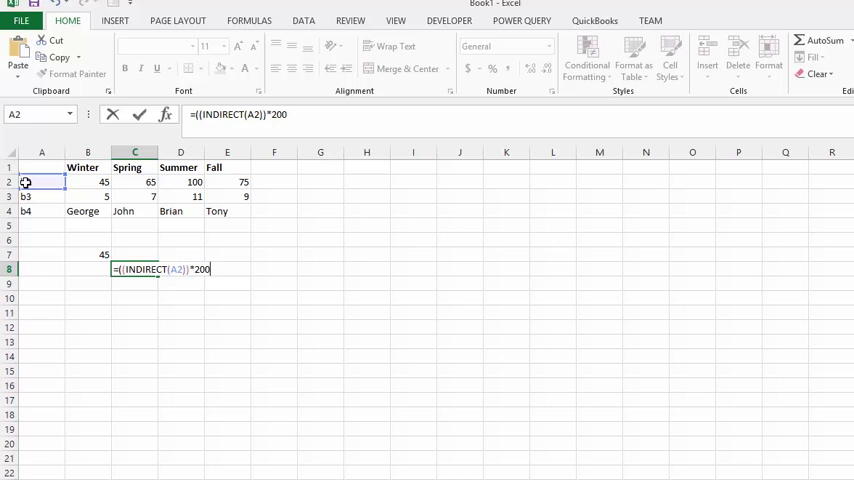
text(0)
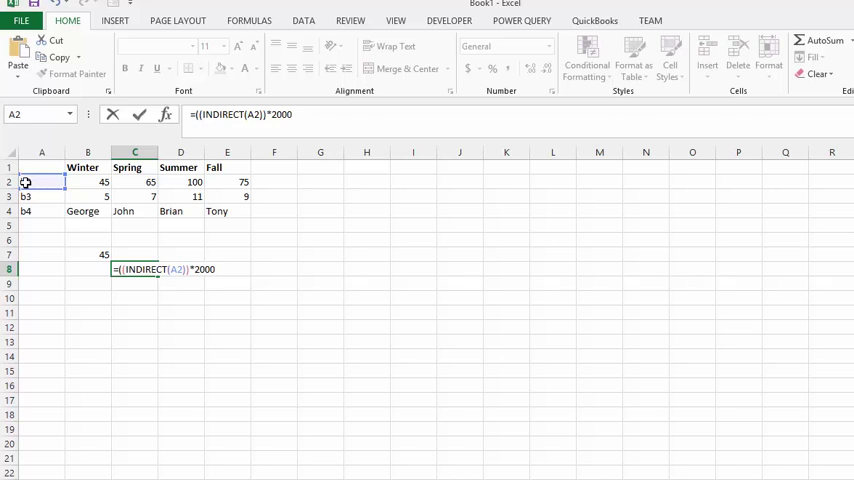
text(/)
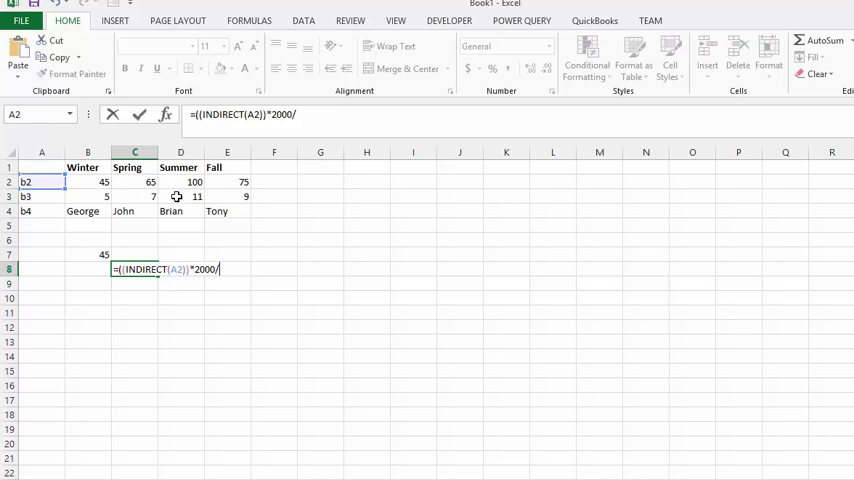
mouse_move(322, 234)
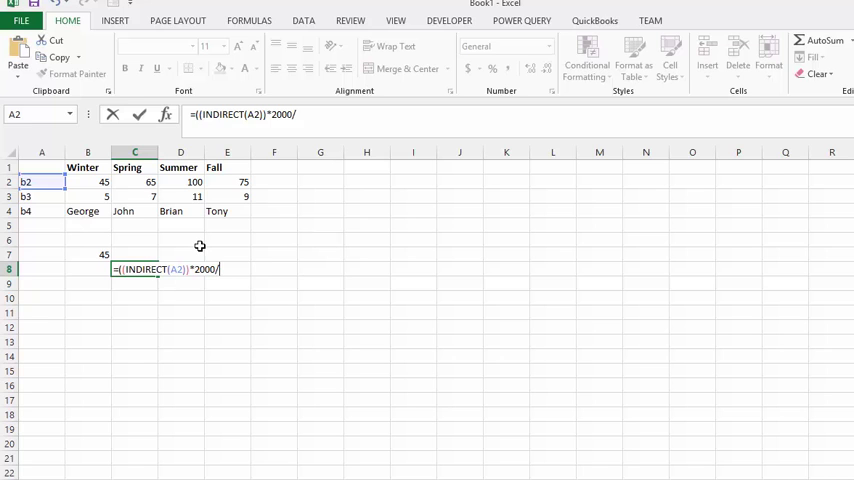
Finish C8 with (INDIRECT(A3))) as the divisor so it shows 18000
text(()
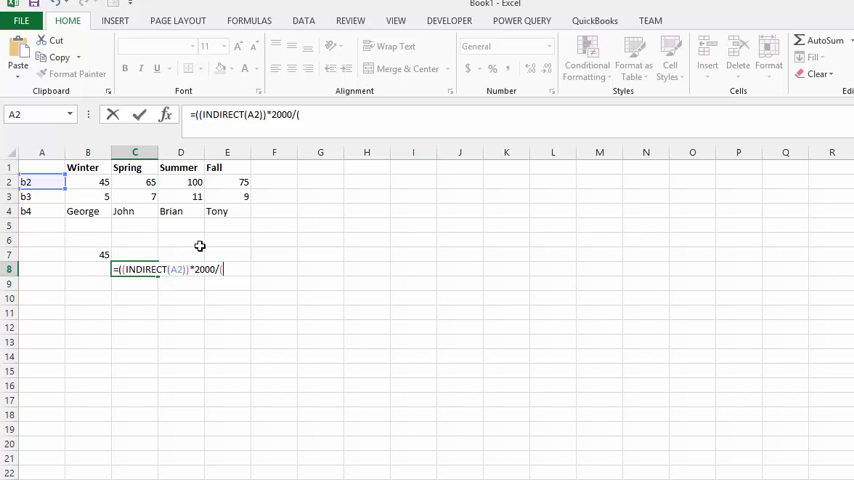
text(in)
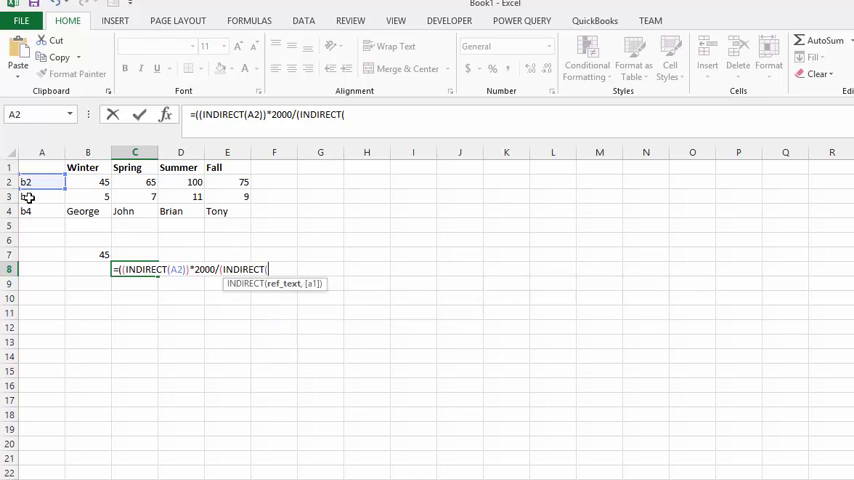
click(40, 196)
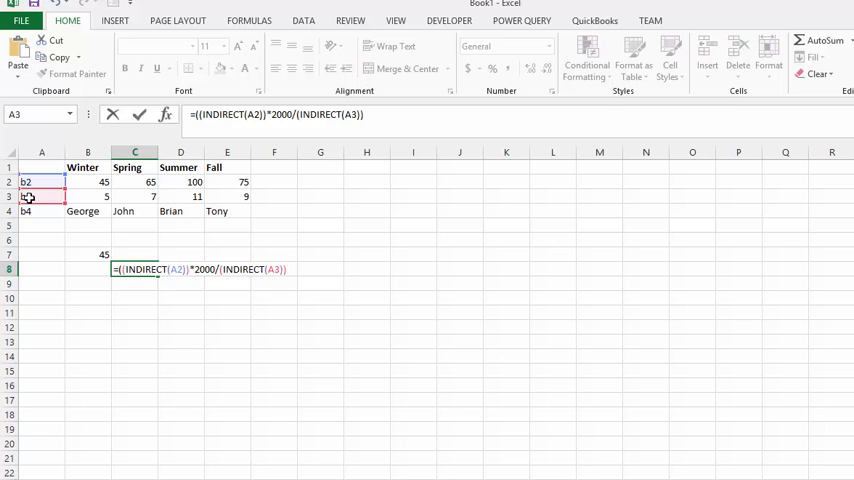
text())
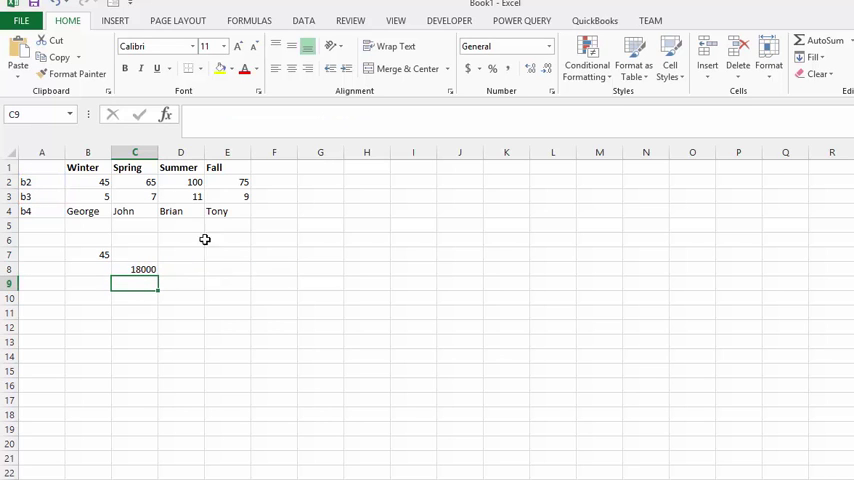
Change A2 to c2 and A3 to c3 so C8 recalculates to 18571.43
click(136, 268)
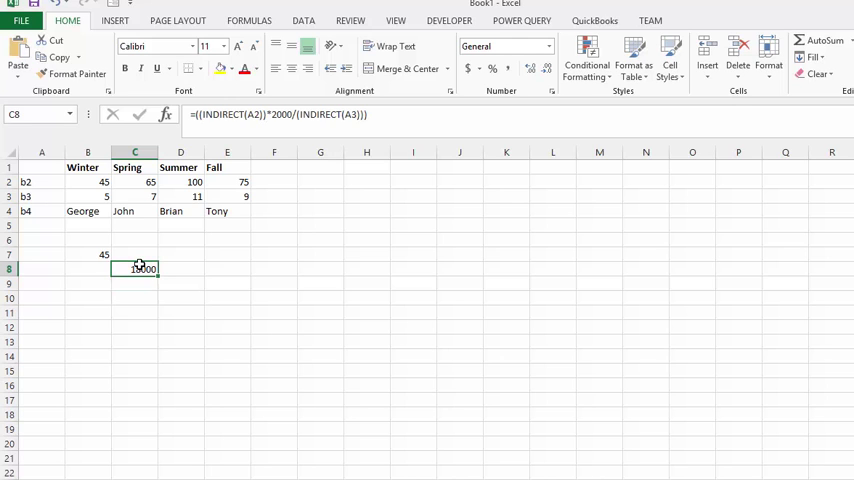
click(136, 268)
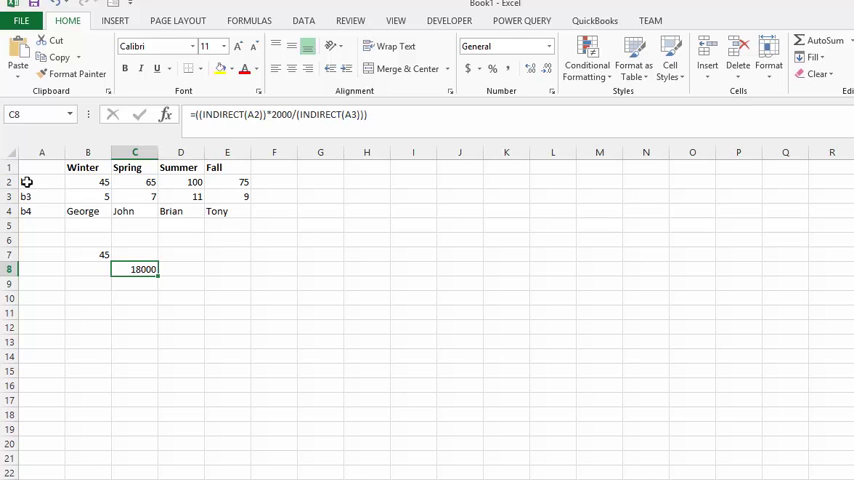
click(40, 180)
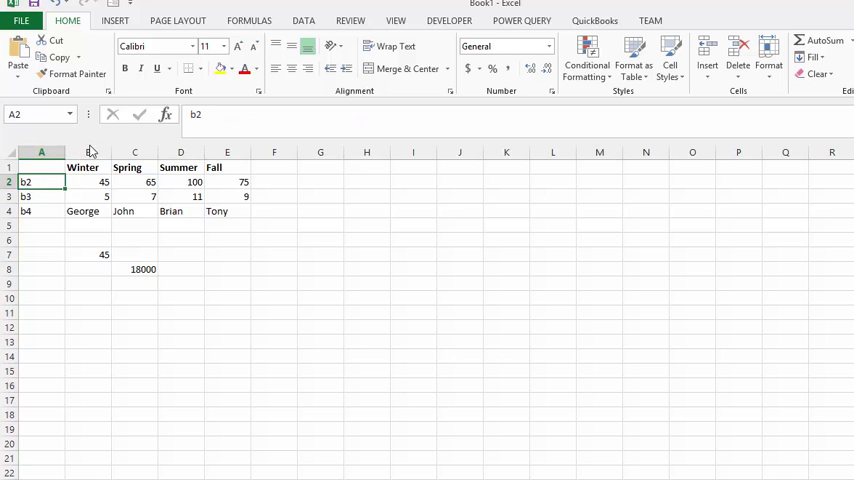
mouse_move(138, 148)
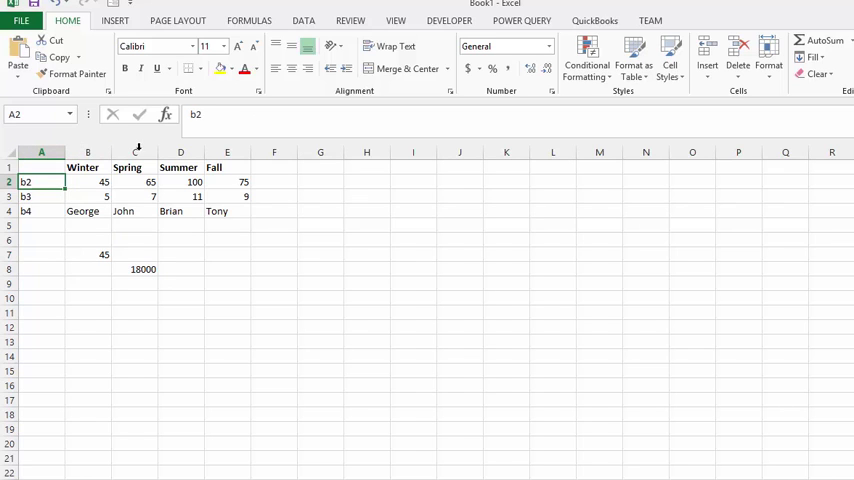
mouse_move(196, 114)
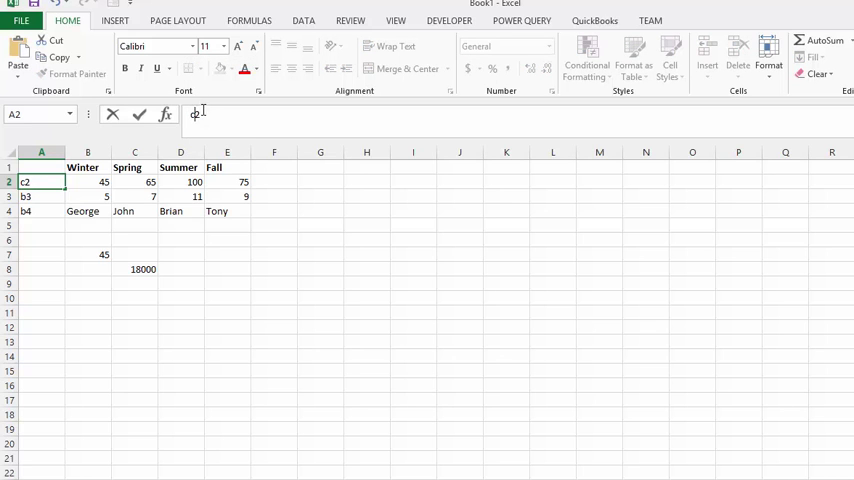
text(c2)
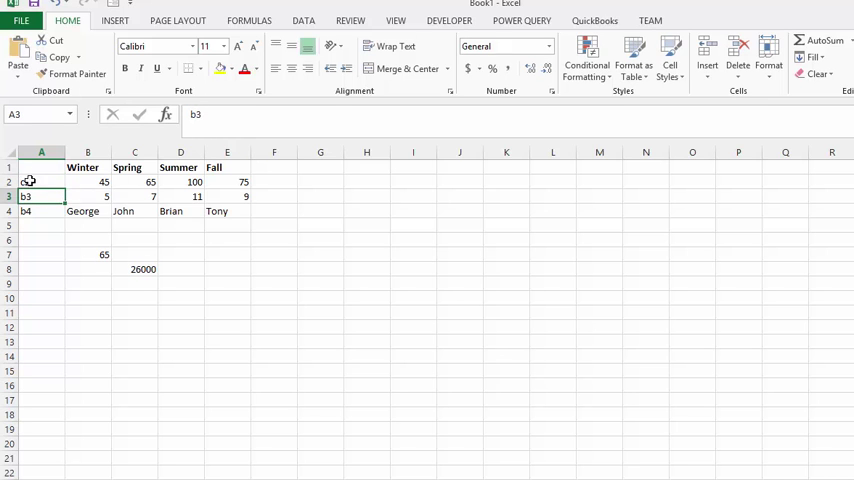
click(40, 182)
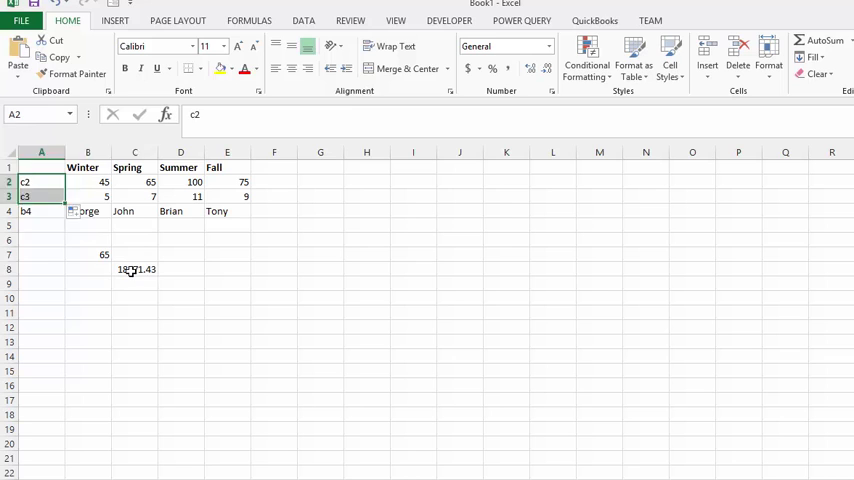
click(136, 268)
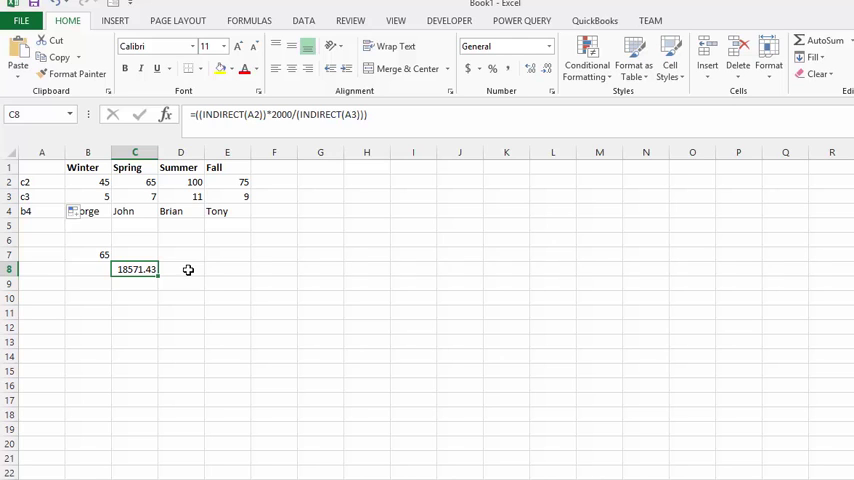
mouse_move(128, 216)
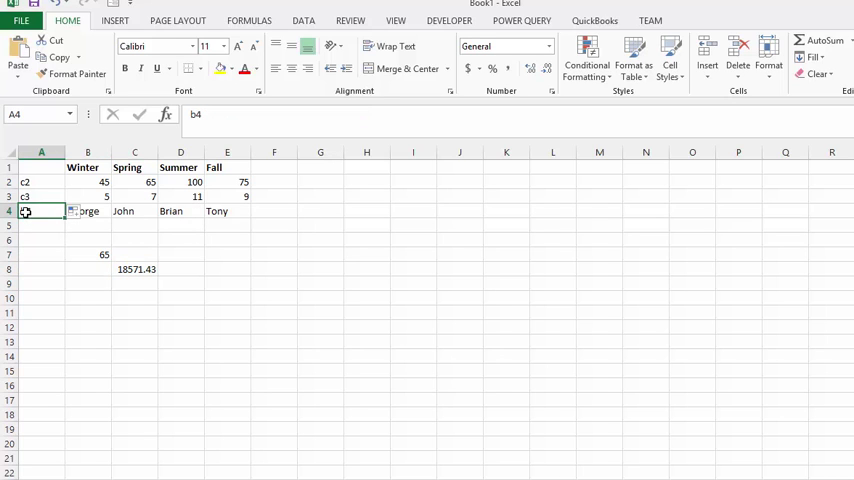
Set A4 to c4, pointing at Spring's supervisor name
click(40, 196)
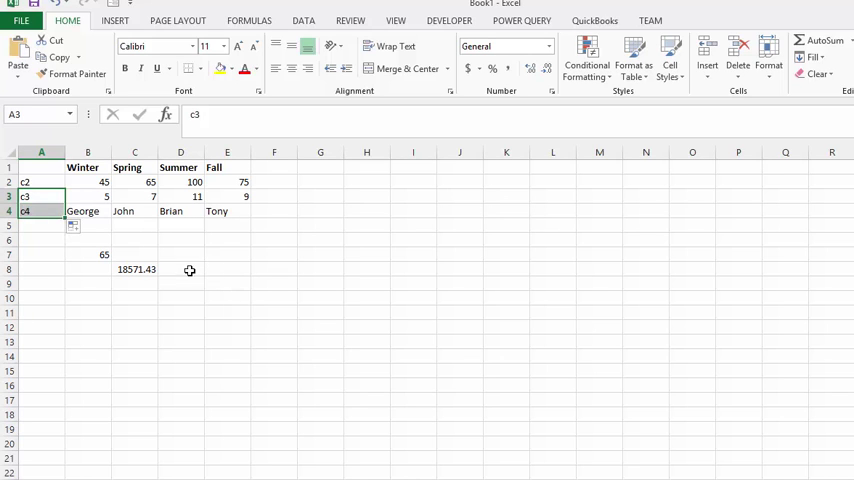
click(180, 268)
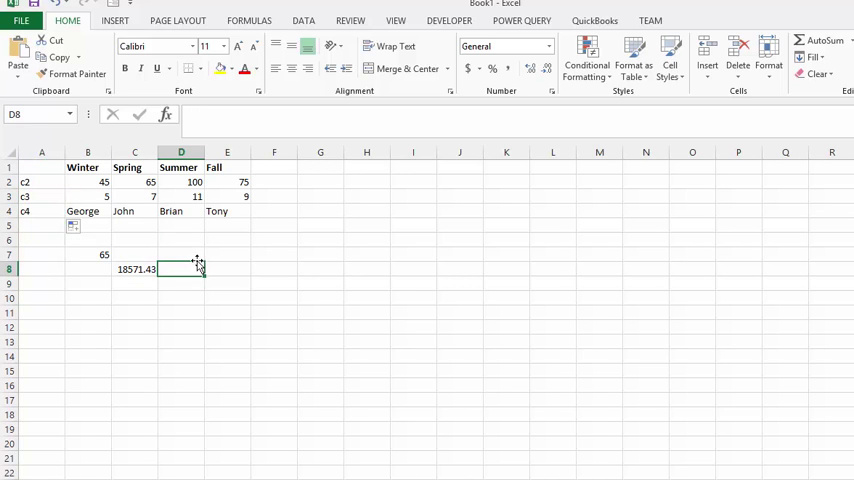
mouse_move(282, 244)
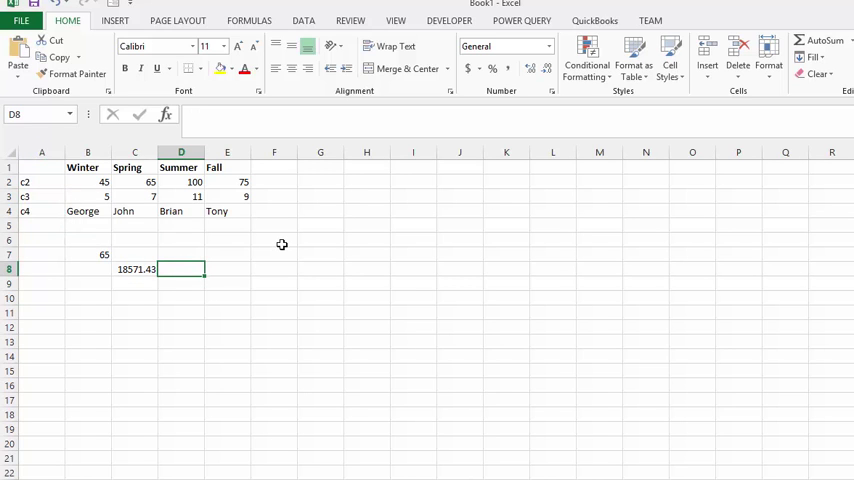
Enter =INDIRECT(A4) in D8 to return John, then set A2 to d2
text(=i)
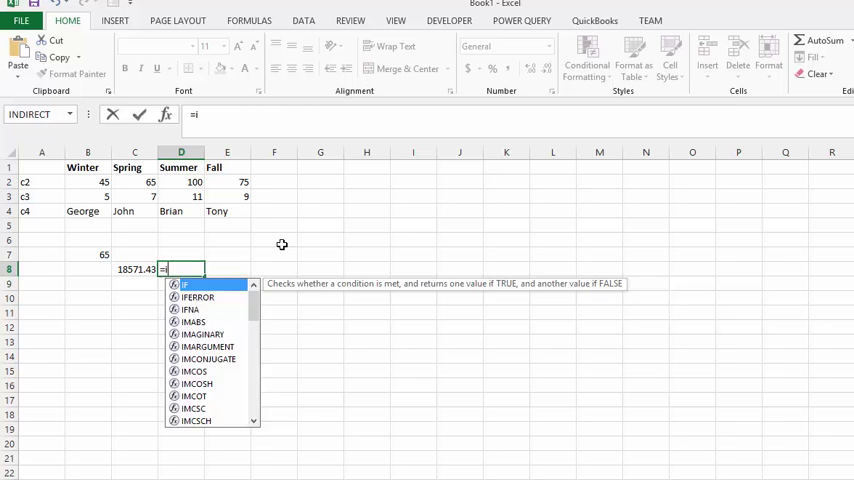
text(n)
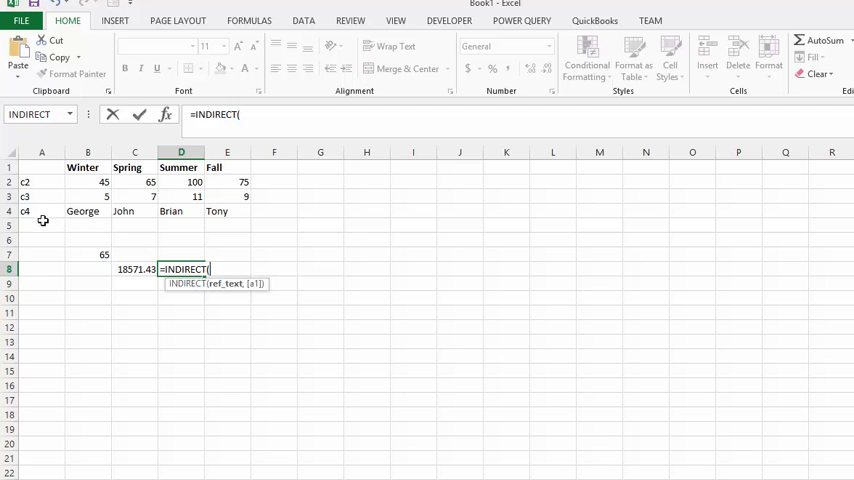
mouse_move(28, 208)
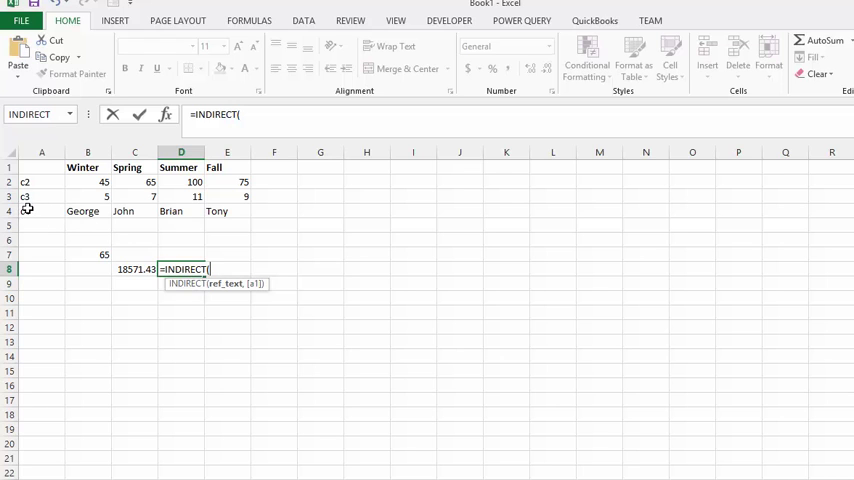
click(40, 212)
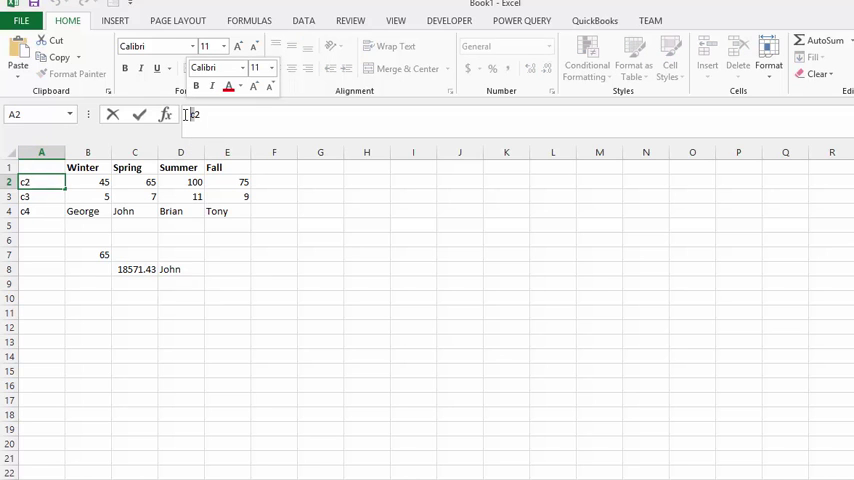
text(d2)
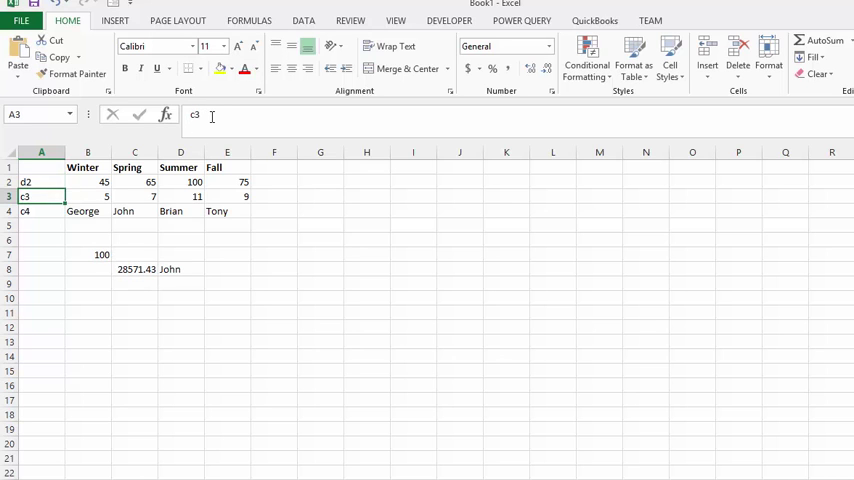
Set A3 to d3 and A4 to d4 so C8 shows 18181.82 and D8 shows Brian
click(40, 182)
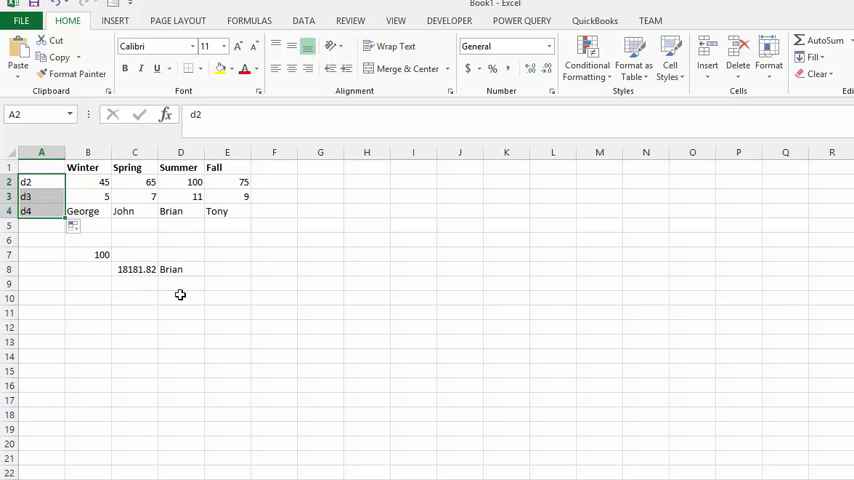
mouse_move(196, 276)
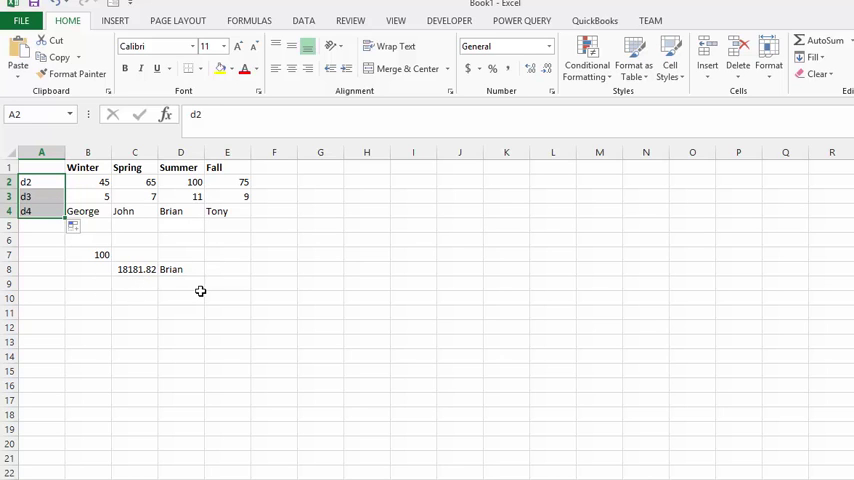
mouse_move(174, 292)
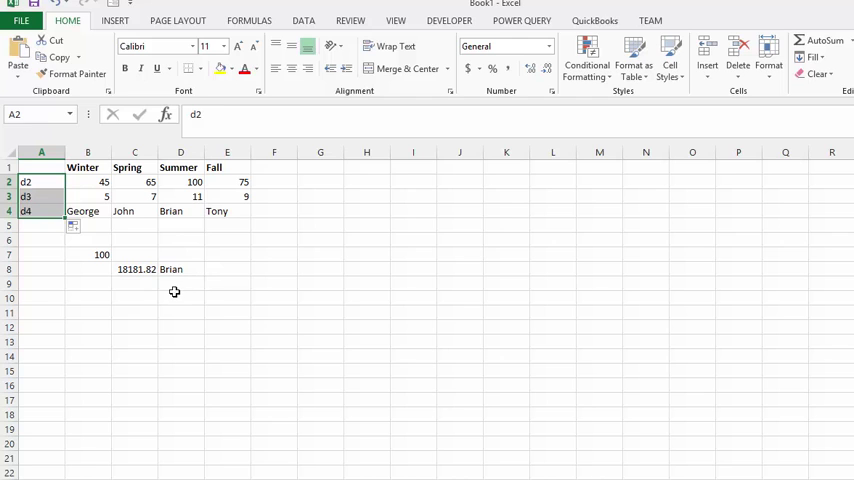
mouse_move(146, 286)
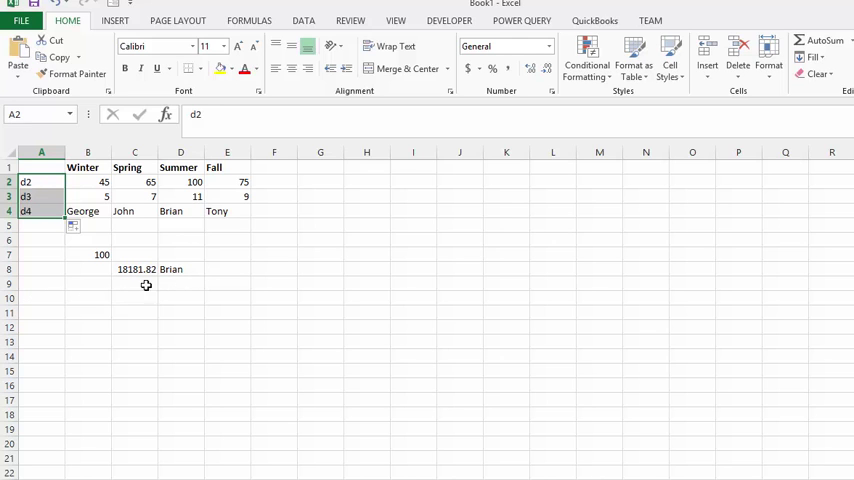
mouse_move(192, 280)
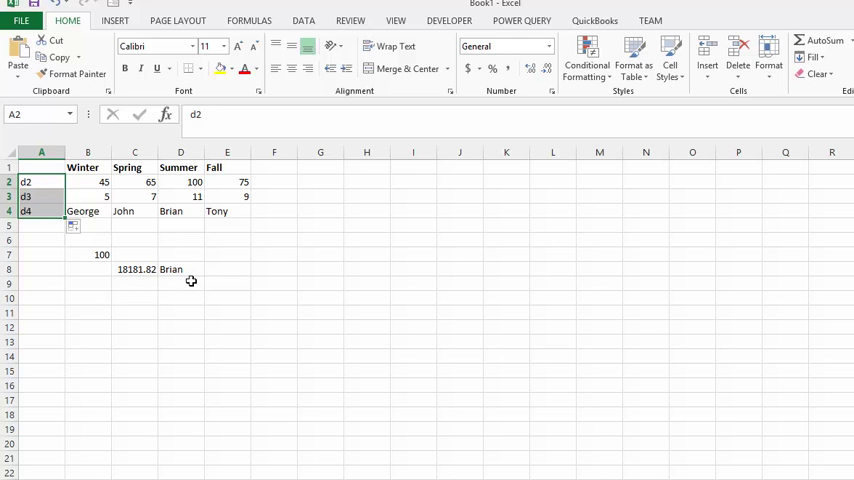